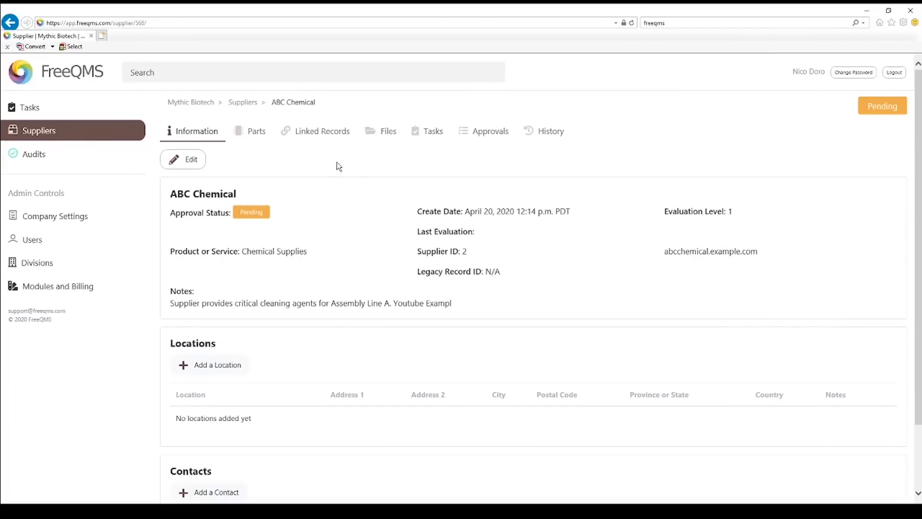
mouse_move(458, 261)
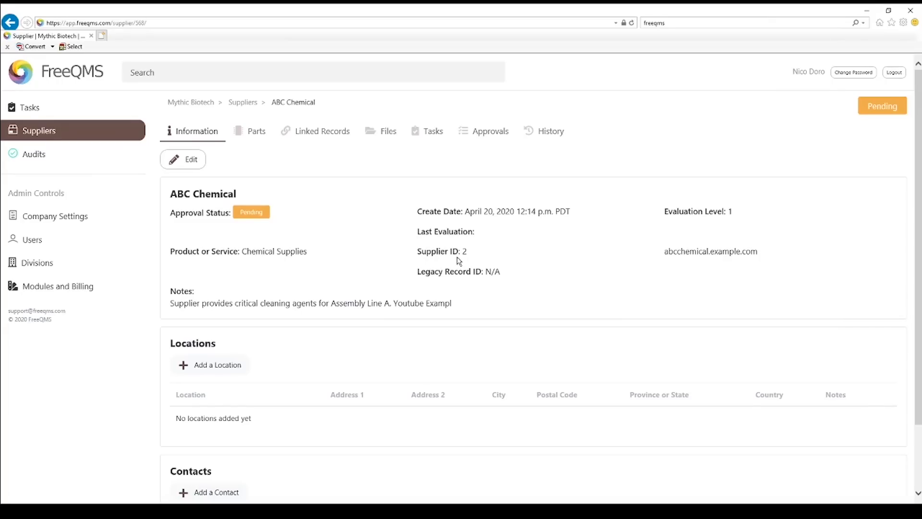
mouse_move(431, 259)
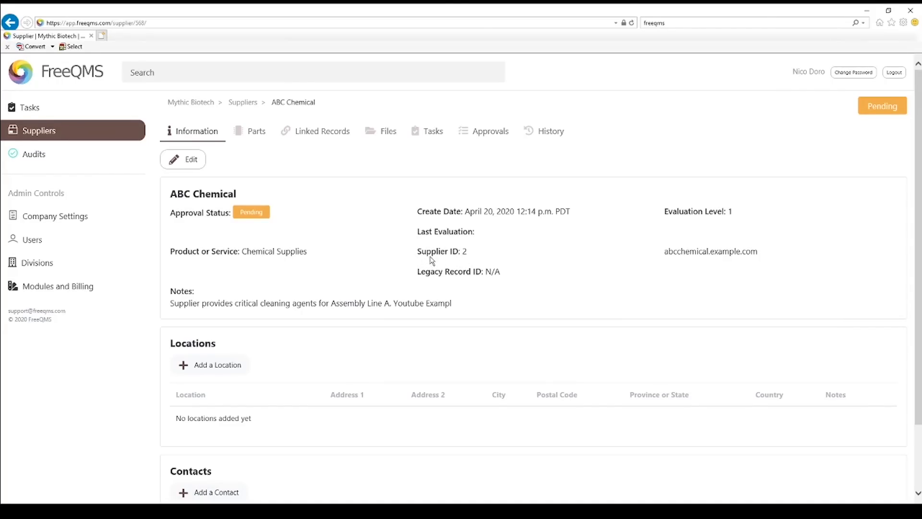
mouse_move(453, 261)
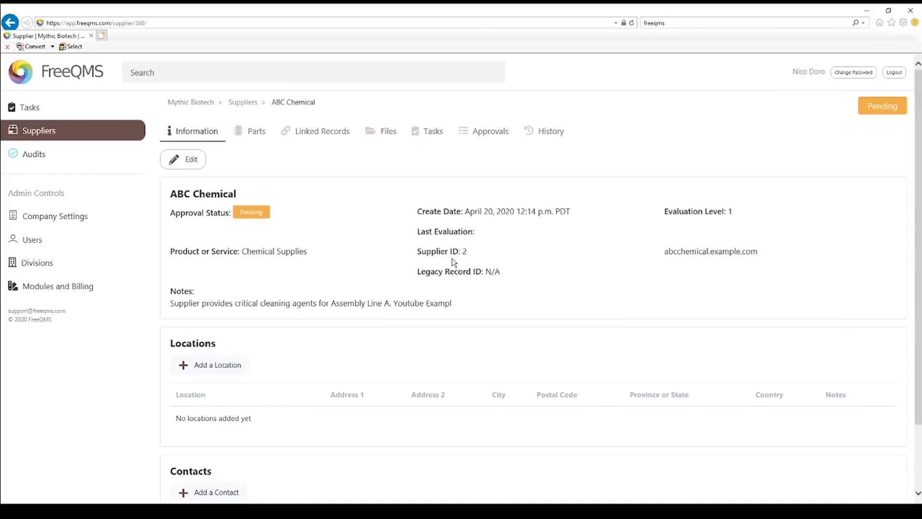
mouse_move(487, 290)
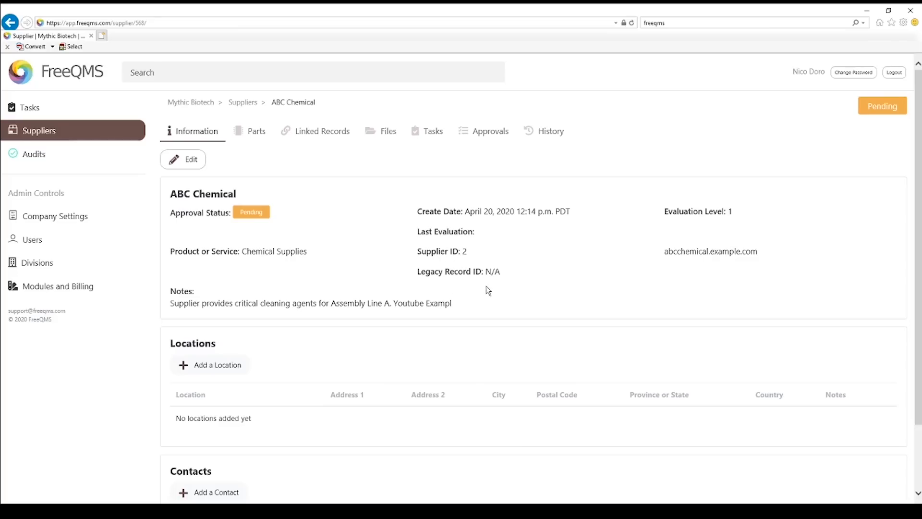
mouse_move(466, 289)
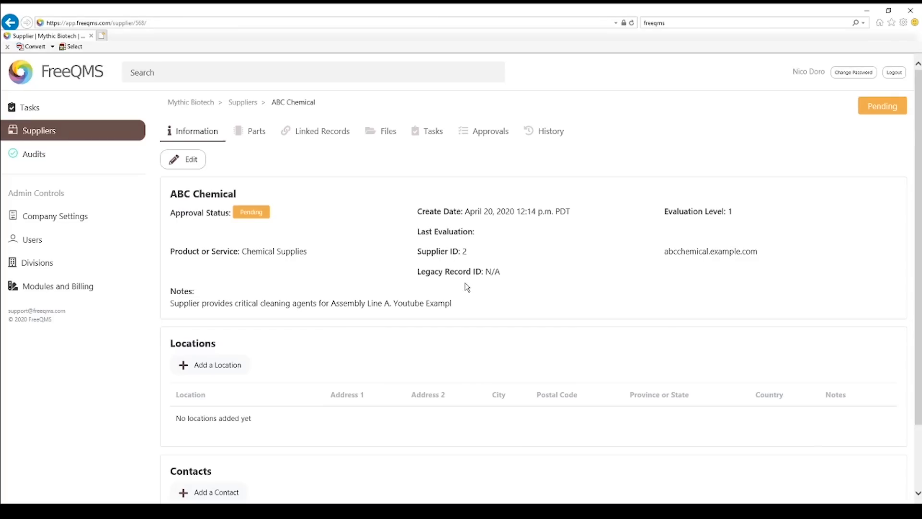
mouse_move(626, 254)
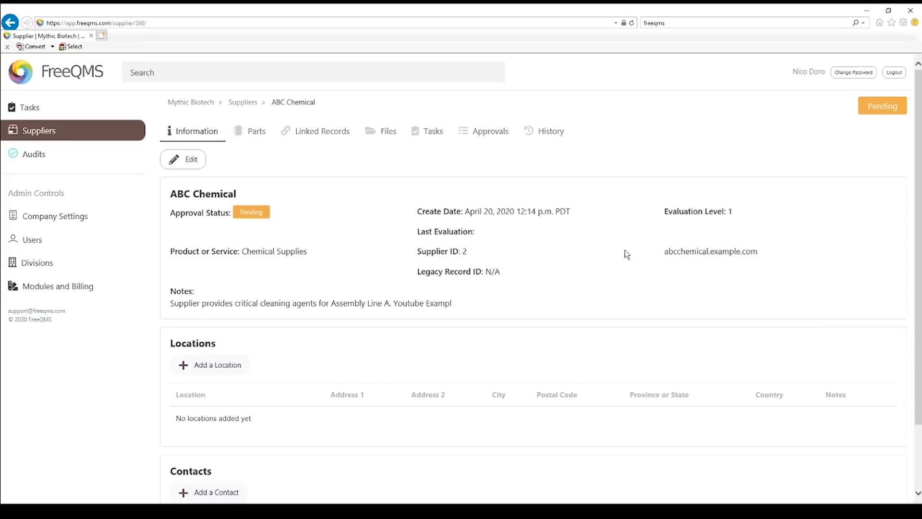
mouse_move(658, 225)
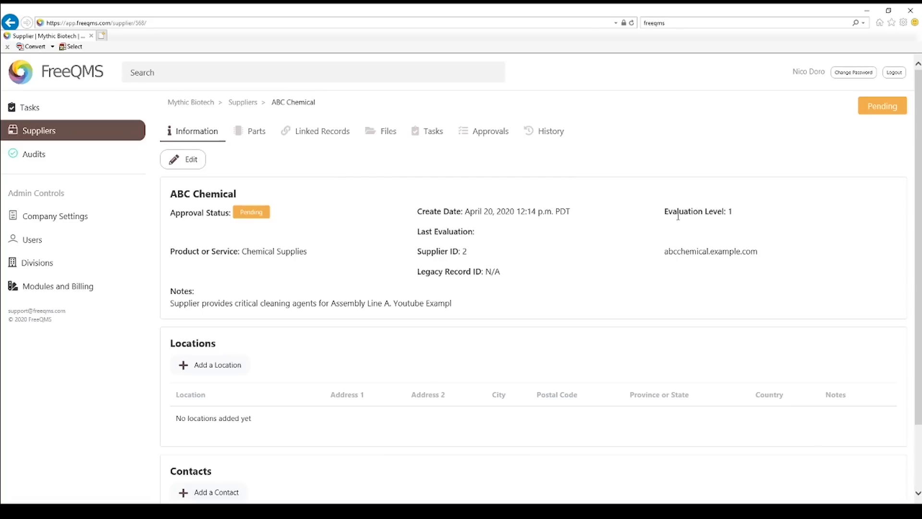
mouse_move(689, 225)
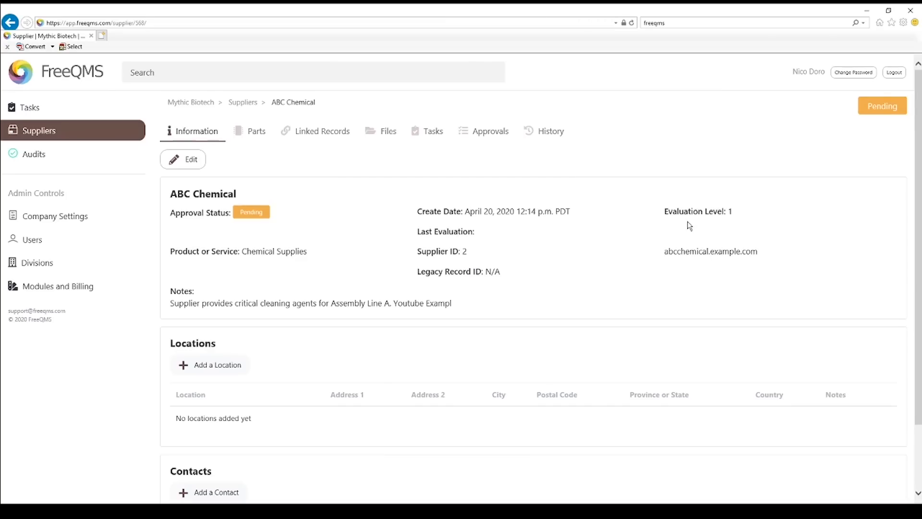
mouse_move(438, 241)
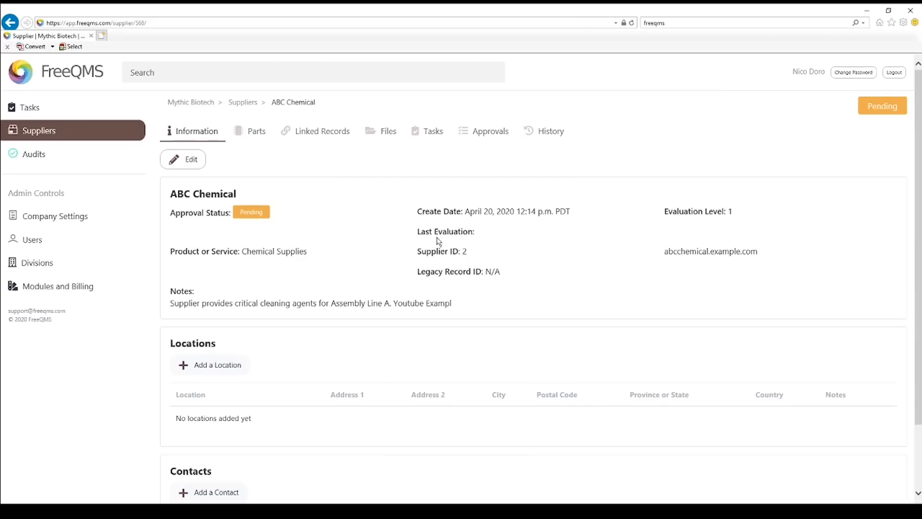
- Start a new ABC Chemical location named West Coast Cleaning Agents
scroll("down", 3)
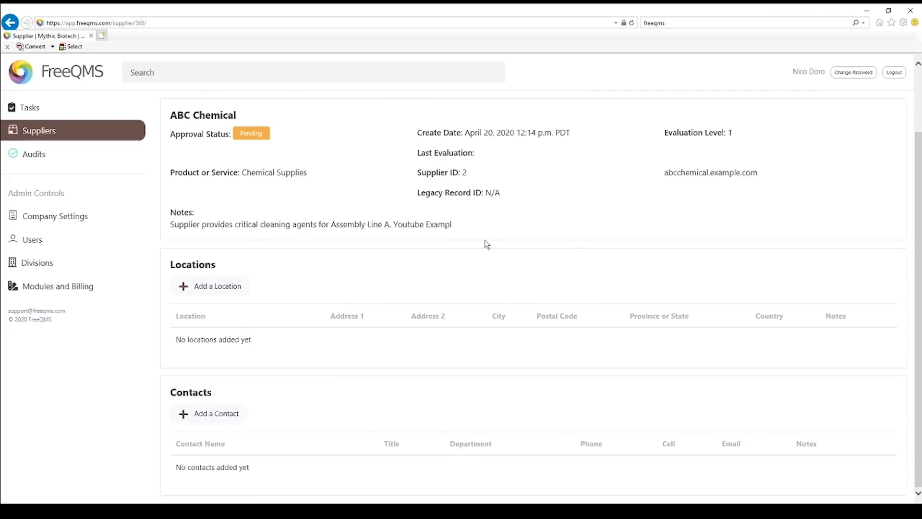
mouse_move(397, 311)
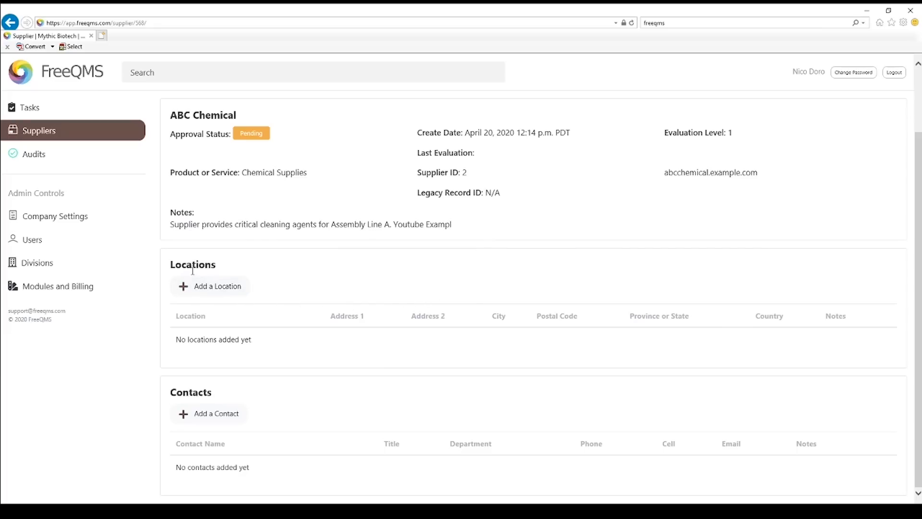
mouse_move(217, 286)
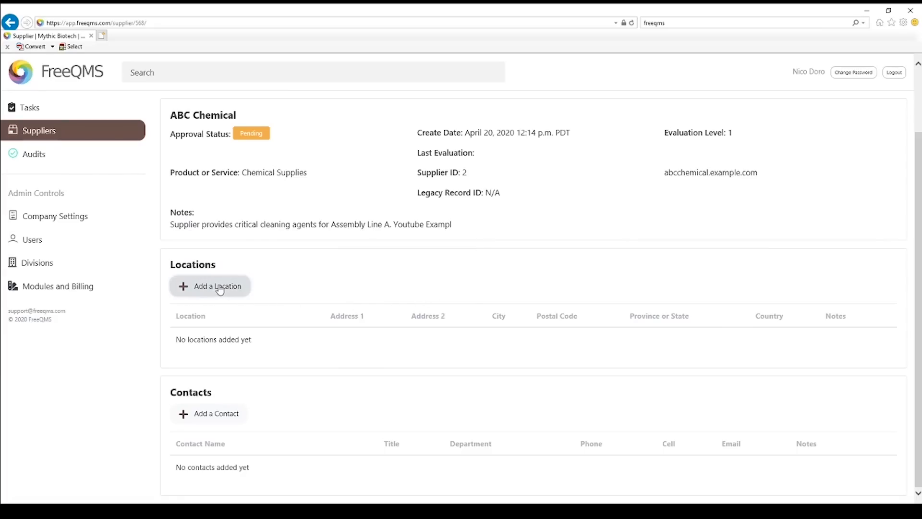
left_click(210, 286)
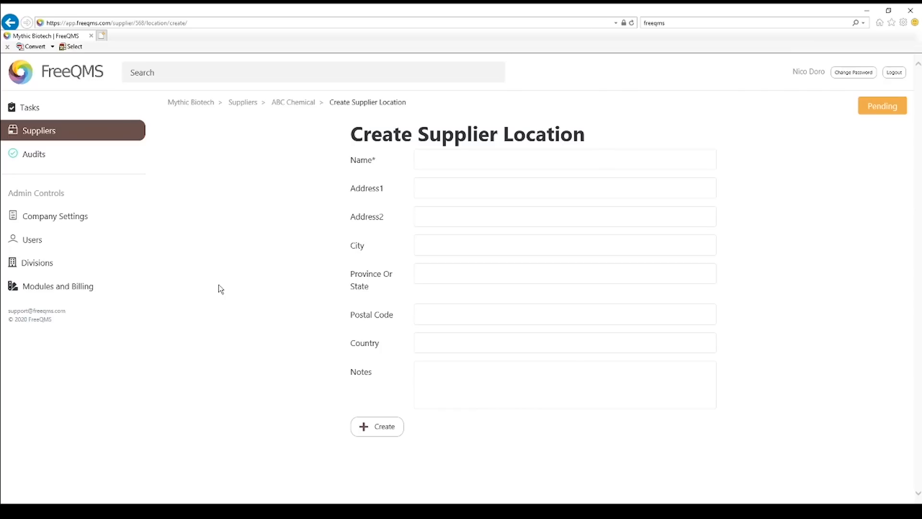
left_click(563, 159)
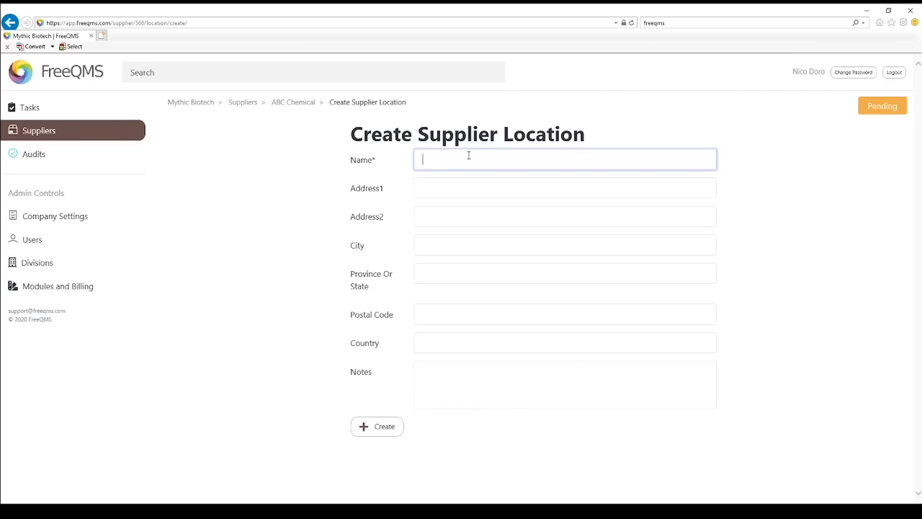
type("West")
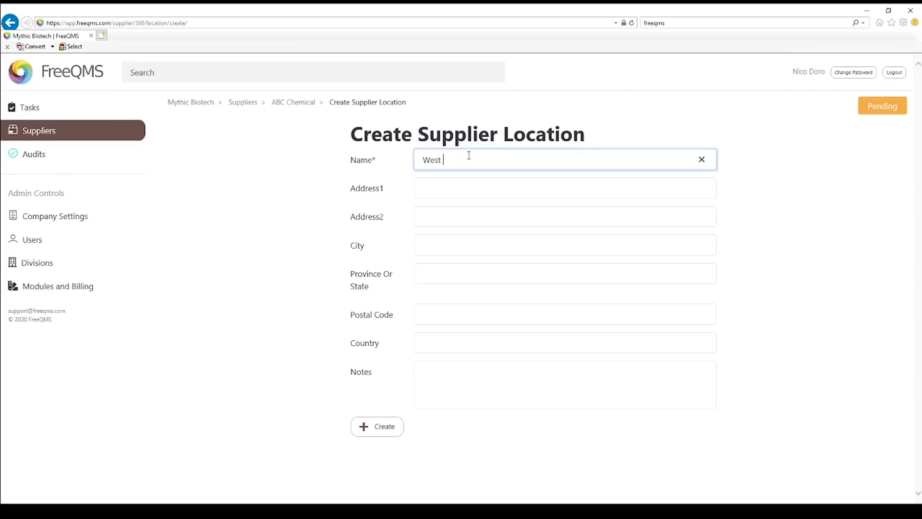
type("Coast Cleaning")
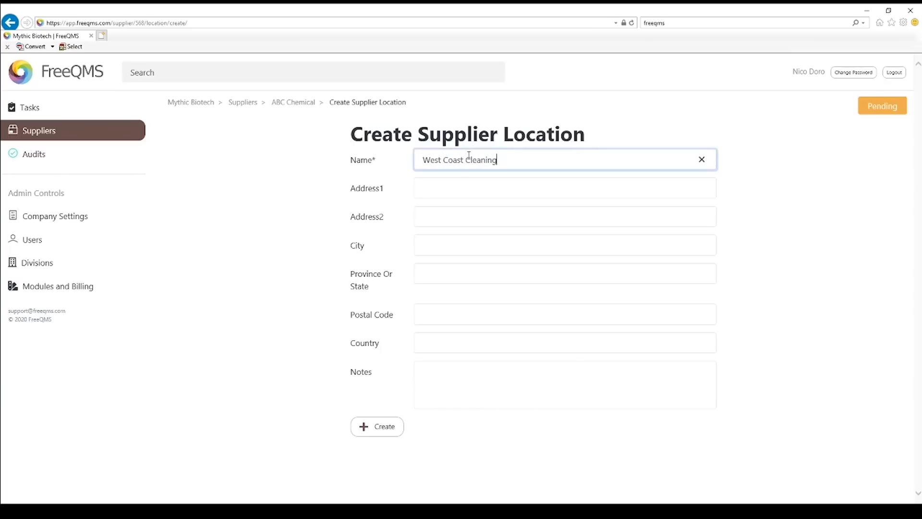
type("Agents")
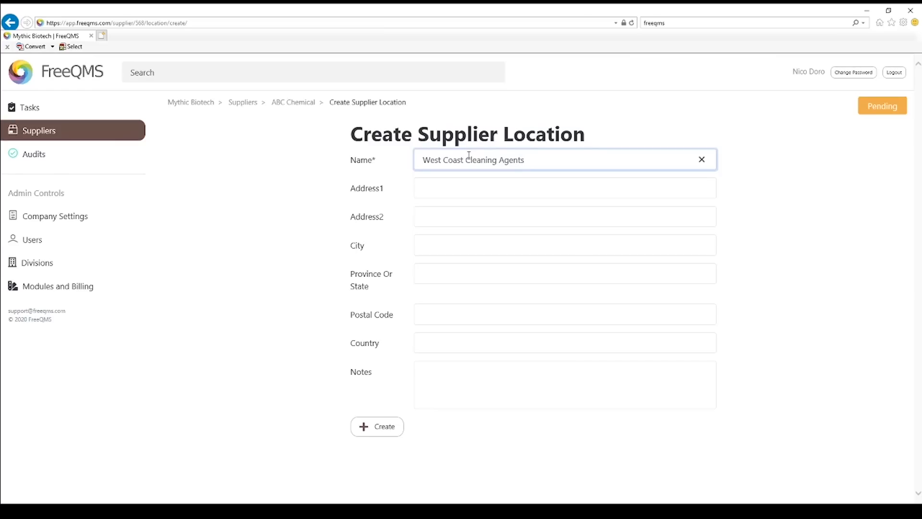
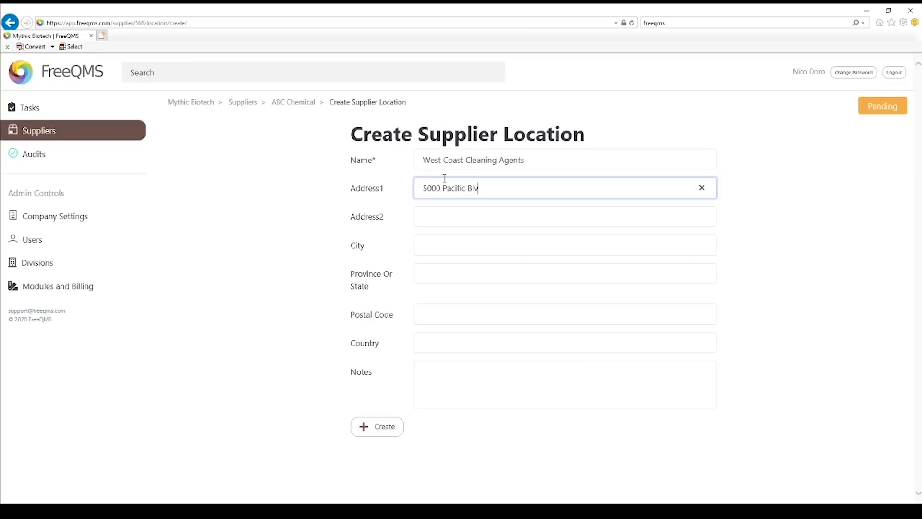
left_click(564, 216)
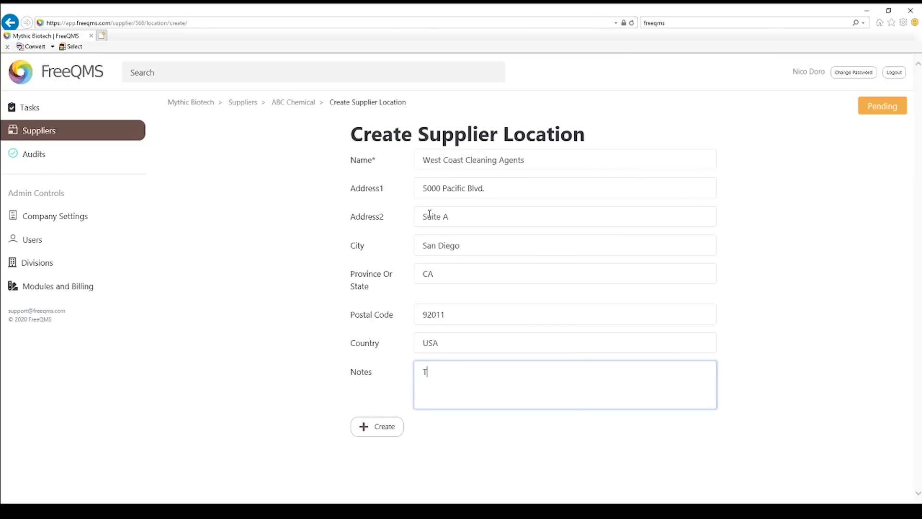
type("This Site manufactures cleaning agents.")
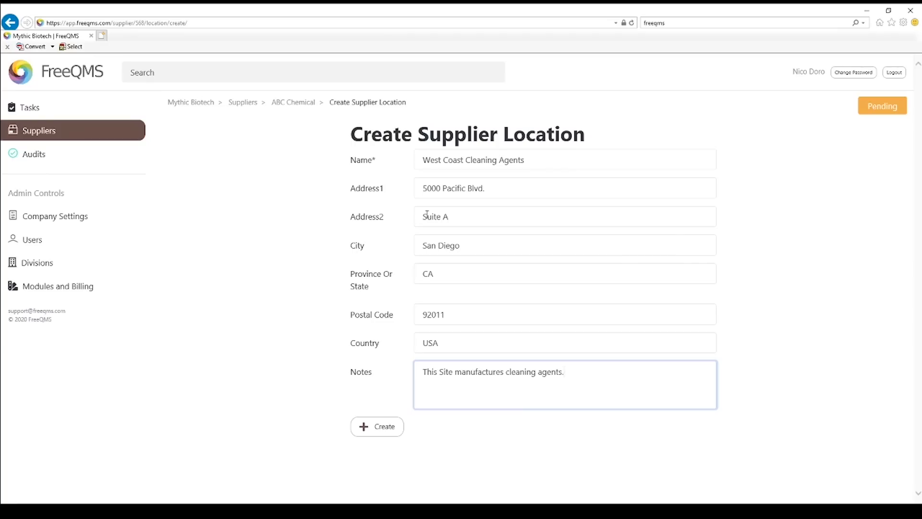
left_click(563, 371)
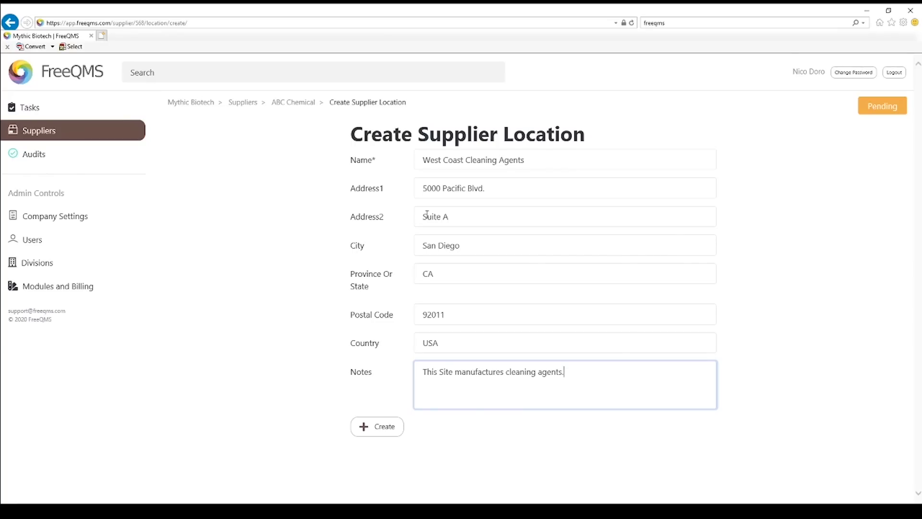
left_click(377, 427)
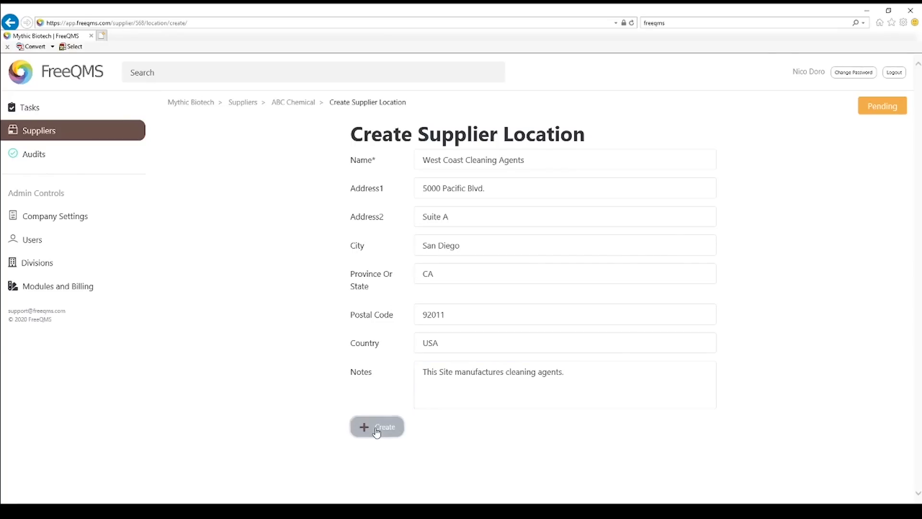
- Create the West Coast Cleaning Agents location on the ABC Chemical record
left_click(376, 426)
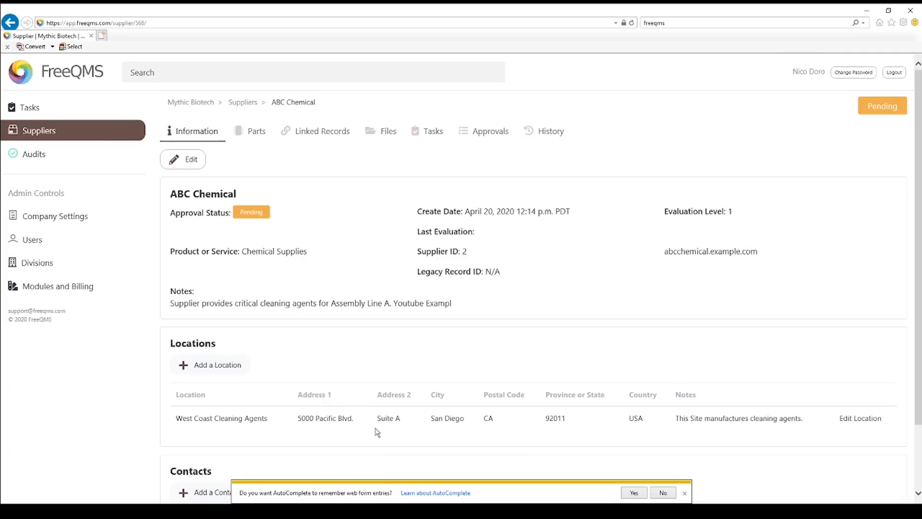
scroll("down", 3)
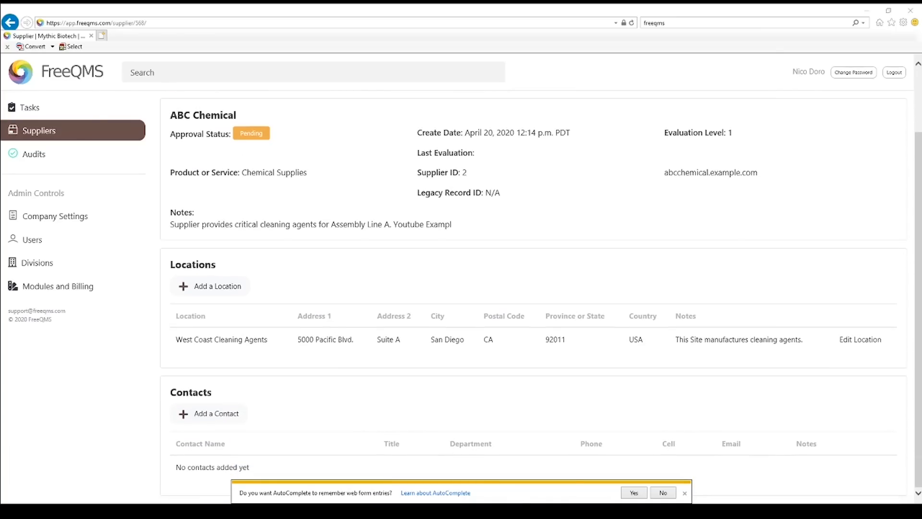
- Decline Internet Explorer's AutoComplete prompt and scroll down to the Contacts section
left_click(662, 493)
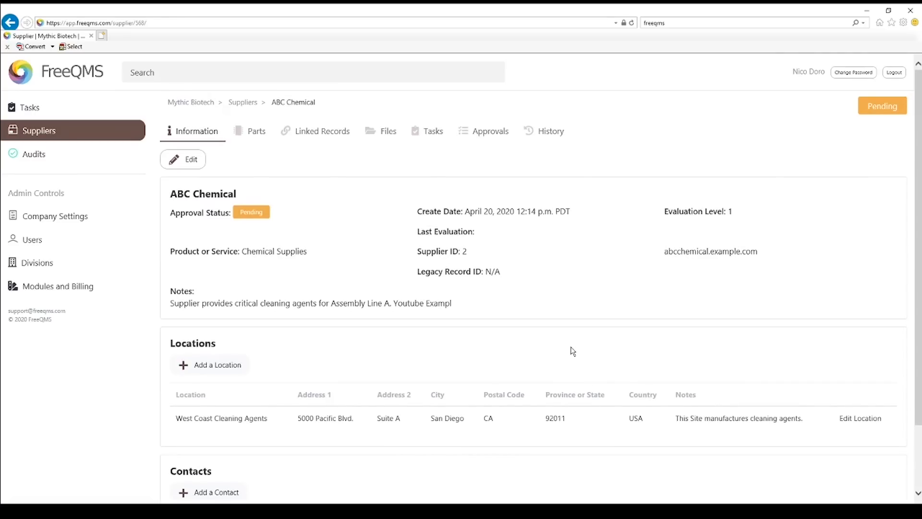
scroll("down", 3)
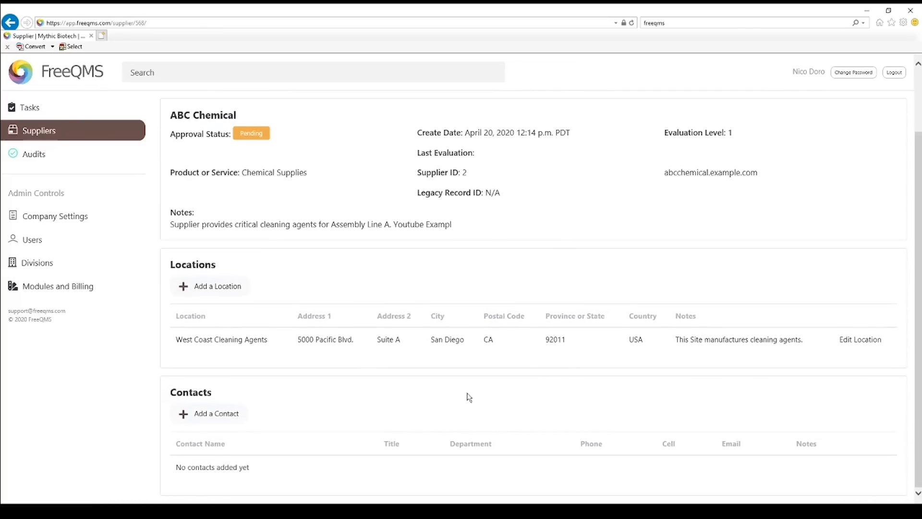
mouse_move(202, 411)
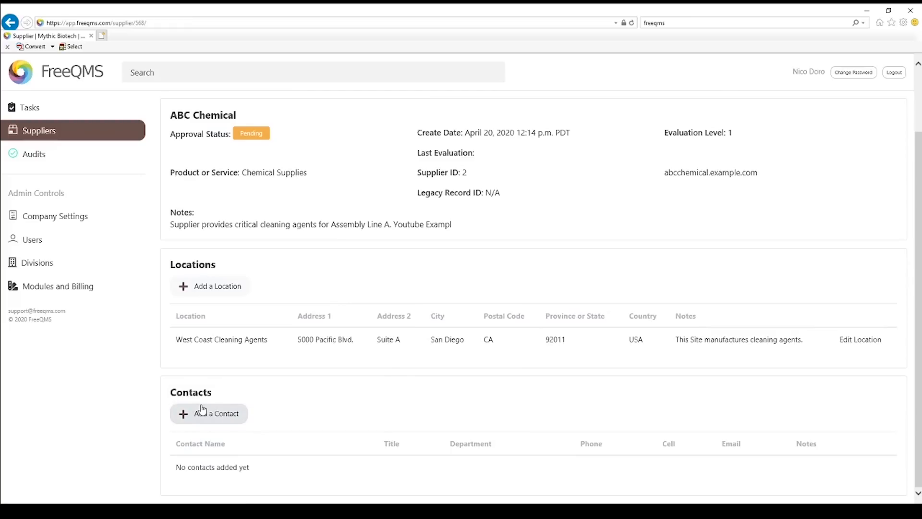
mouse_move(257, 442)
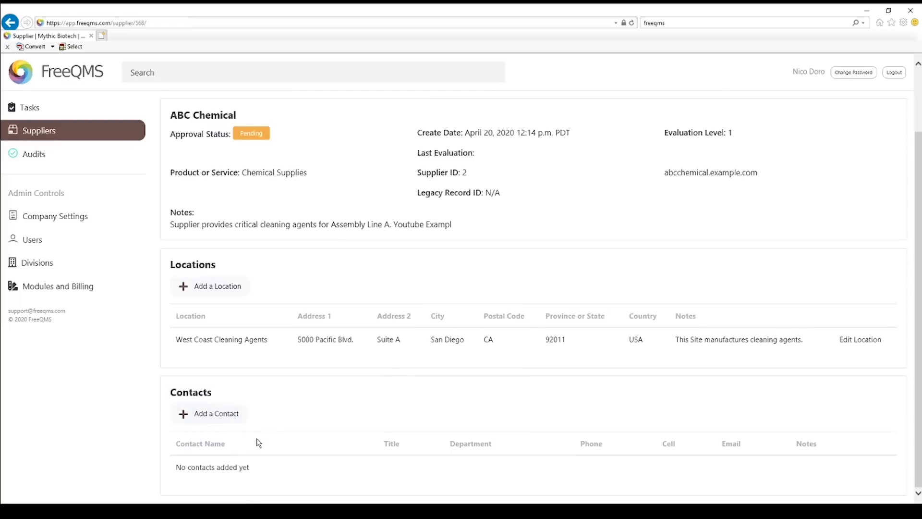
- Fill a new contact for John Doe with his abcchemical email and note 'John is the head of QA and QW'
left_click(216, 413)
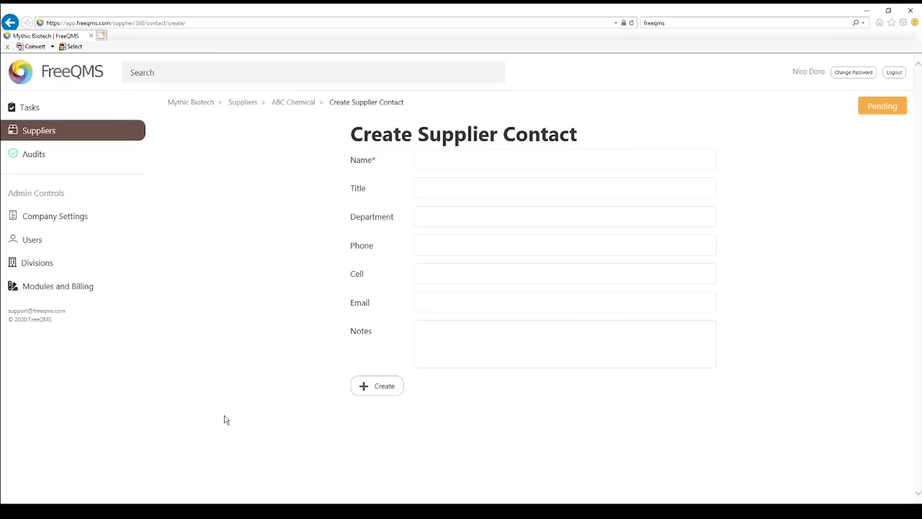
type("John Doe")
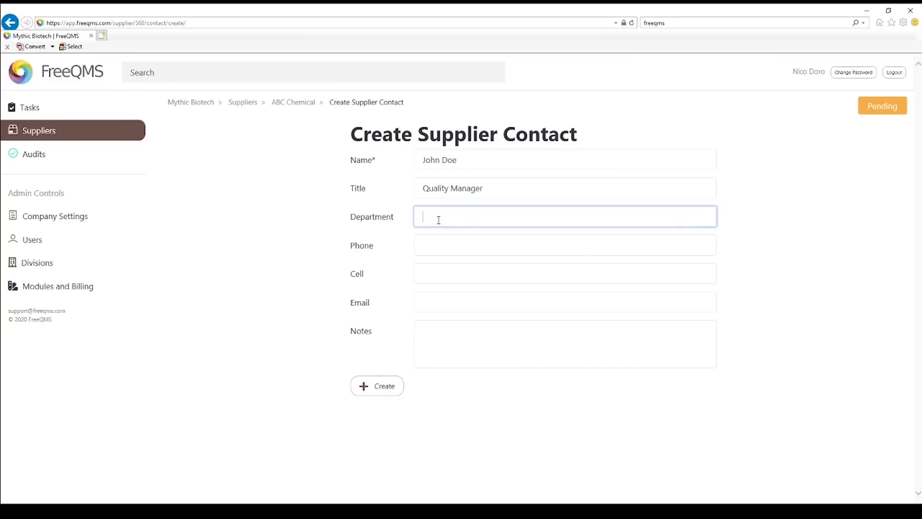
type("john@abcchemical.exa")
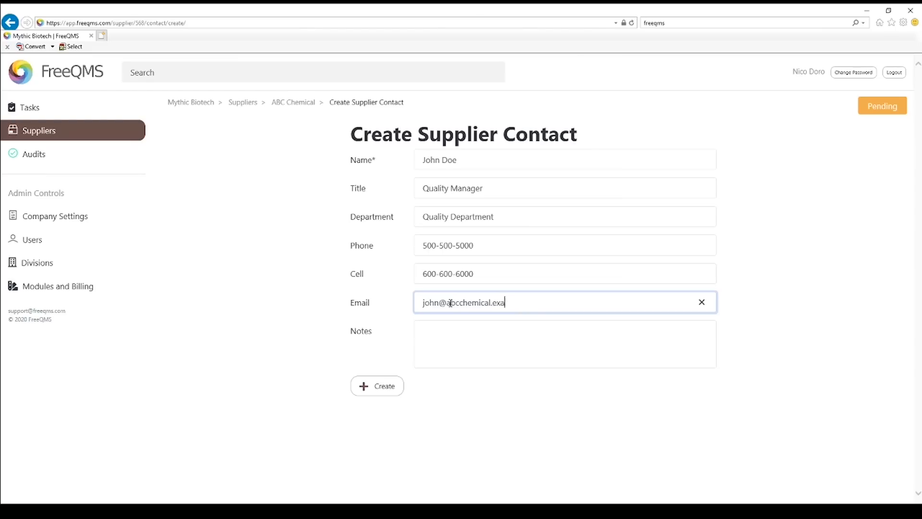
type("John is the head of QA and QW")
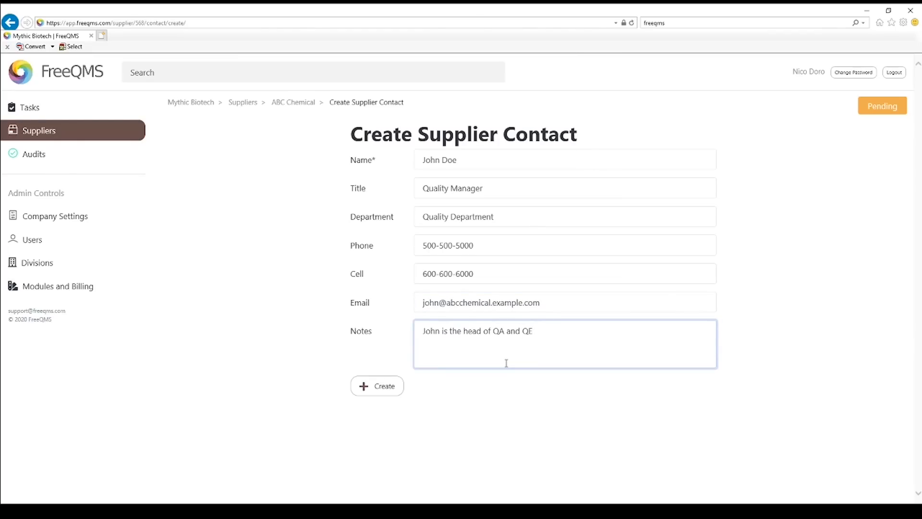
- Create John Doe's contact and dismiss the 'Contact created' notification
left_click(376, 385)
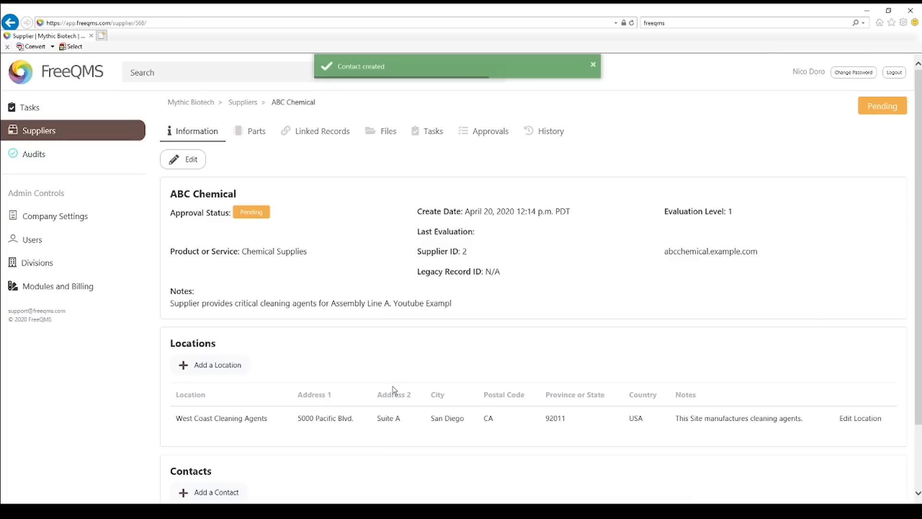
mouse_move(371, 374)
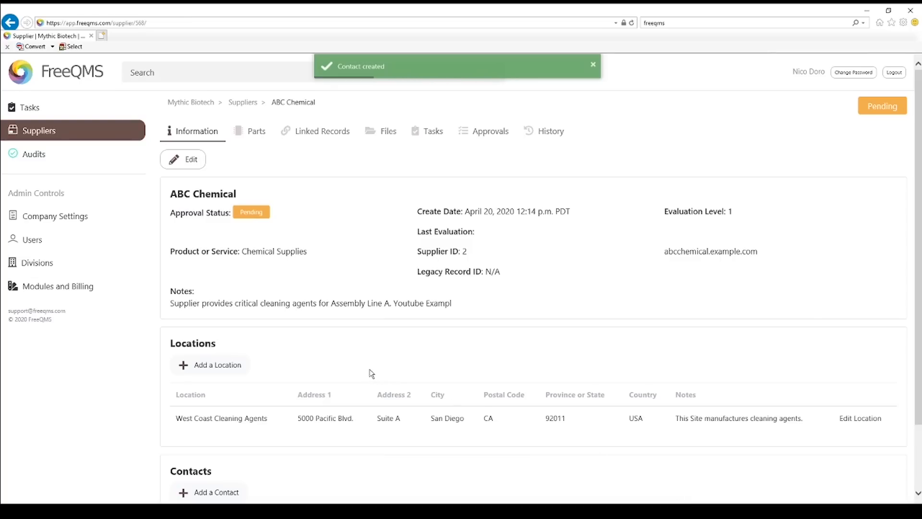
left_click(592, 64)
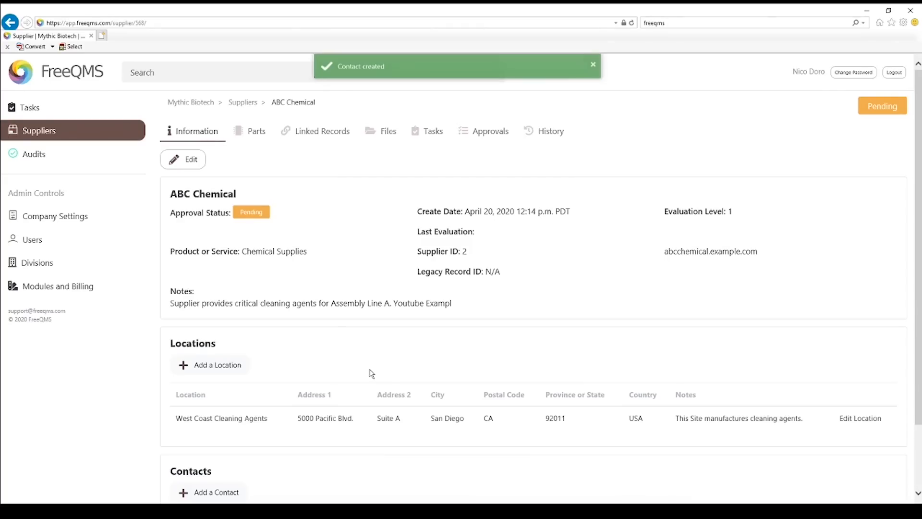
left_click(592, 64)
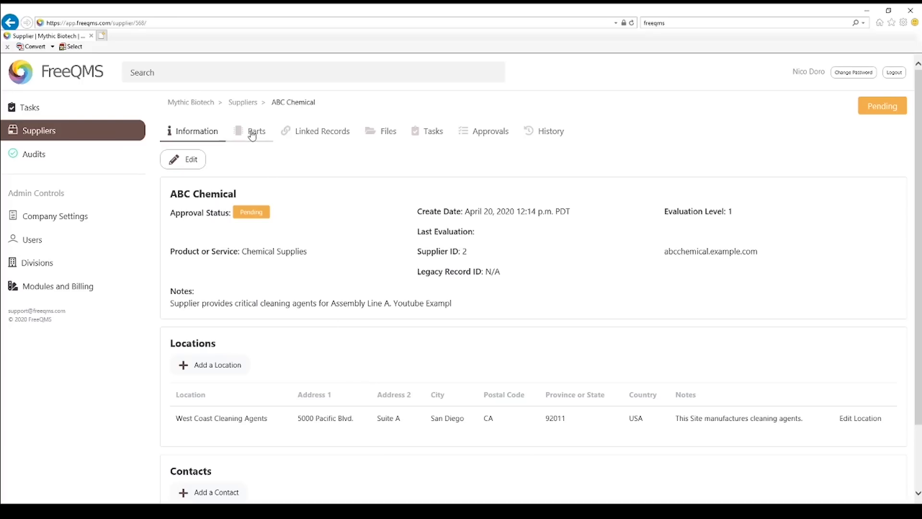
- Show ABC Chemical's Parts tab, which lists no parts yet
left_click(256, 131)
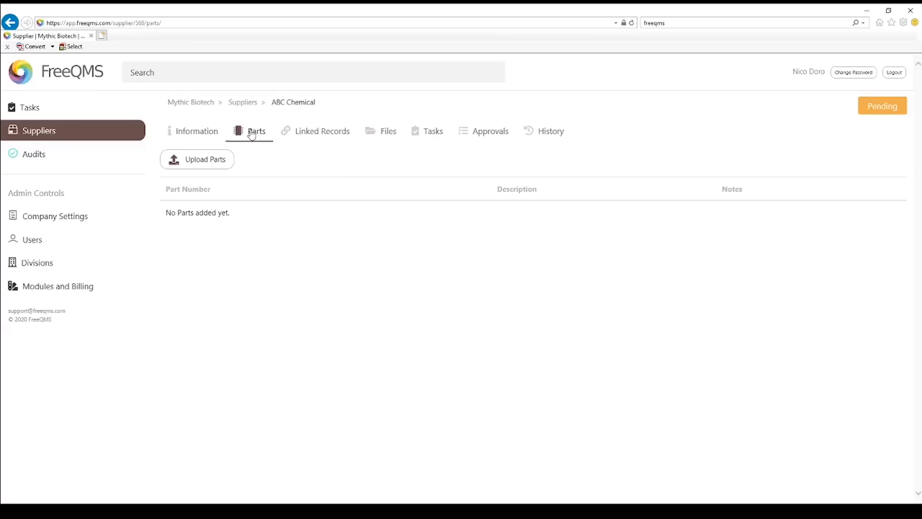
mouse_move(306, 270)
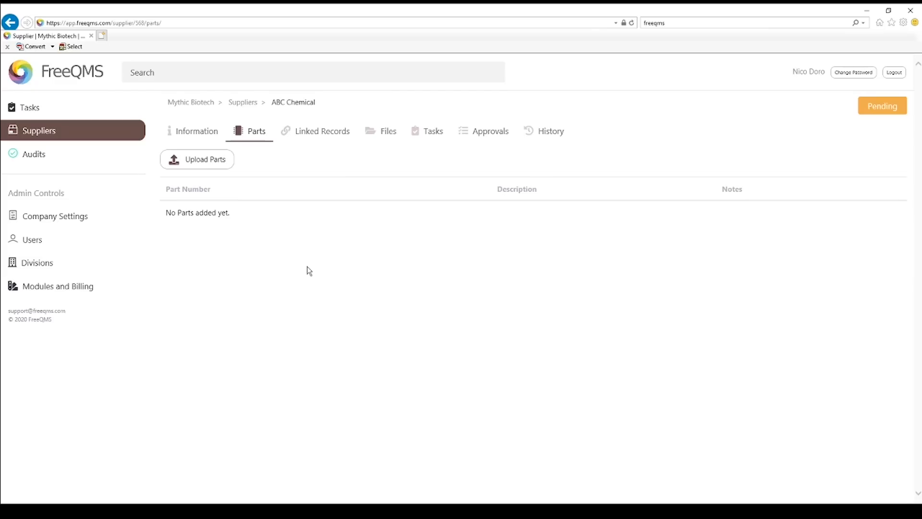
mouse_move(228, 171)
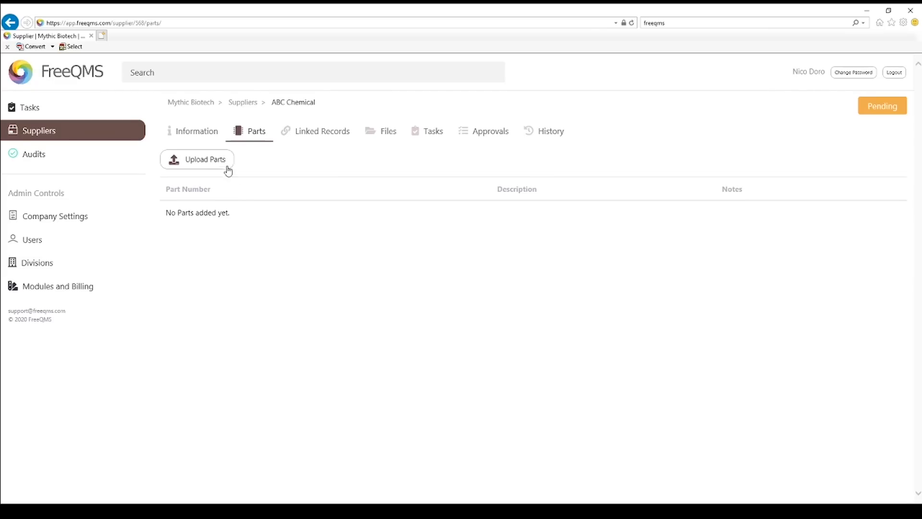
- Bring up the Upload Parts CSV form for ABC Chemical
left_click(197, 159)
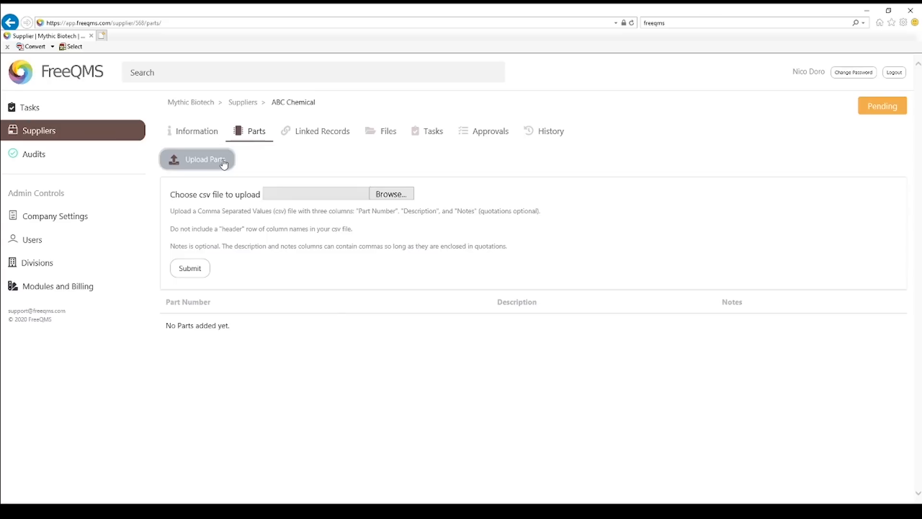
mouse_move(253, 207)
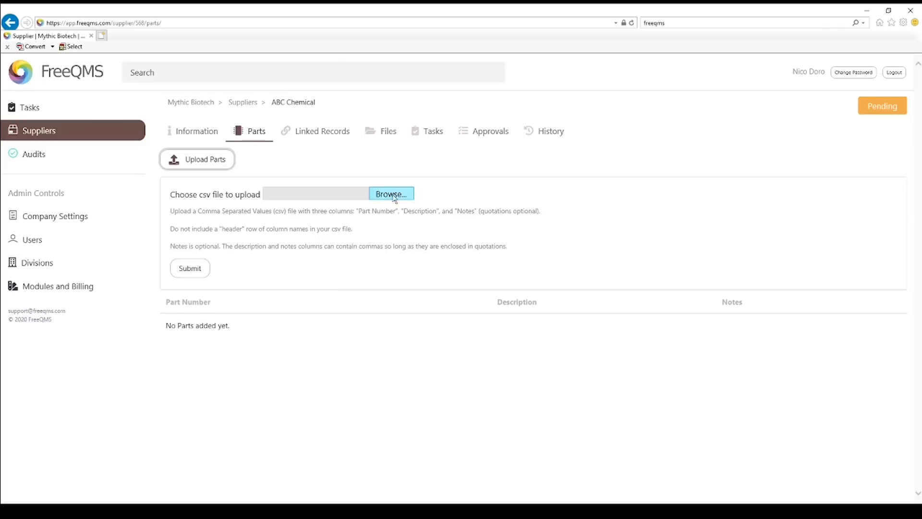
mouse_move(429, 233)
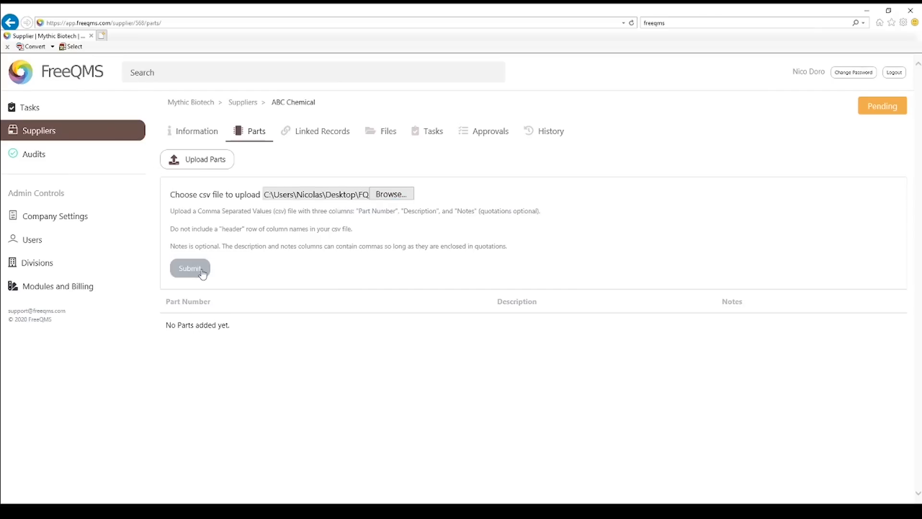
- Upload the ten parts PART-001 to PART-010, dismiss the notice, and view Linked Records
left_click(189, 268)
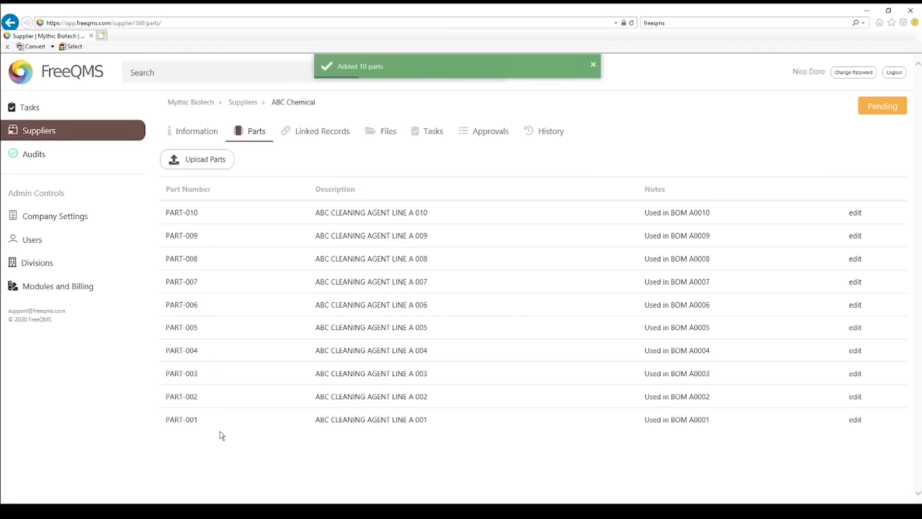
left_click(592, 64)
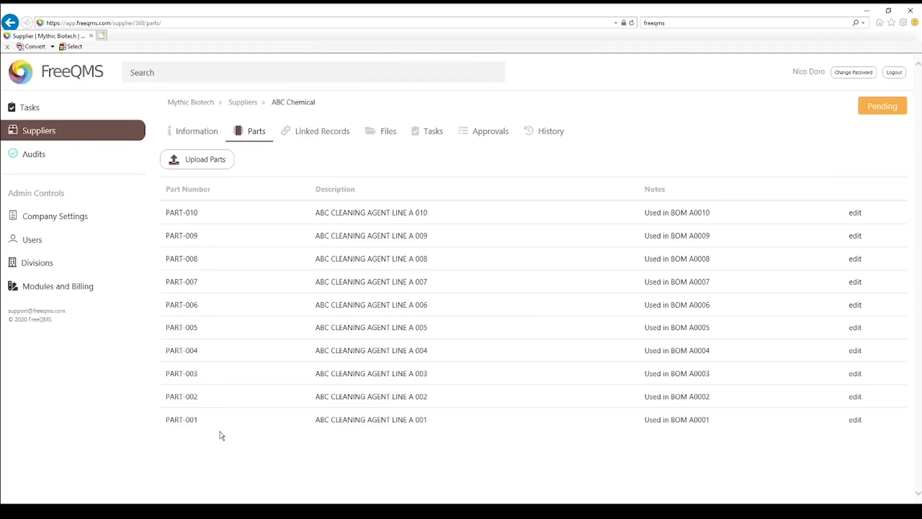
mouse_move(218, 250)
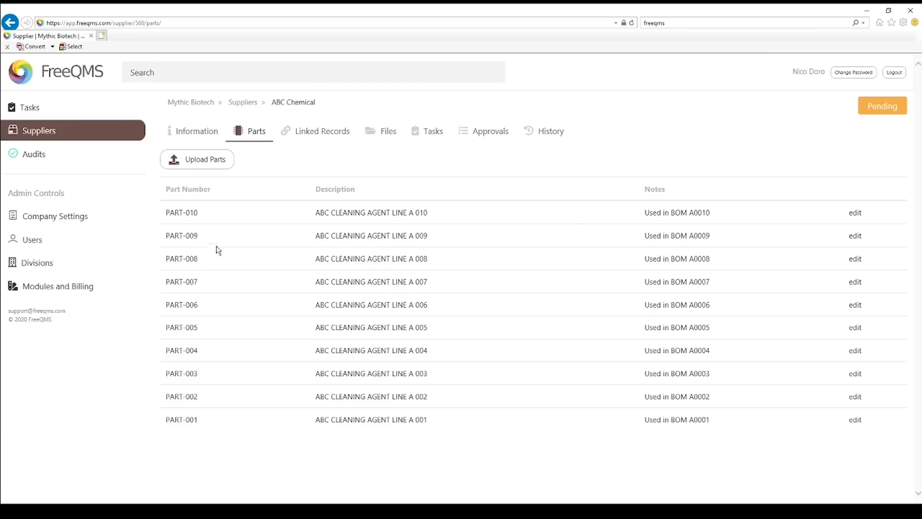
mouse_move(342, 255)
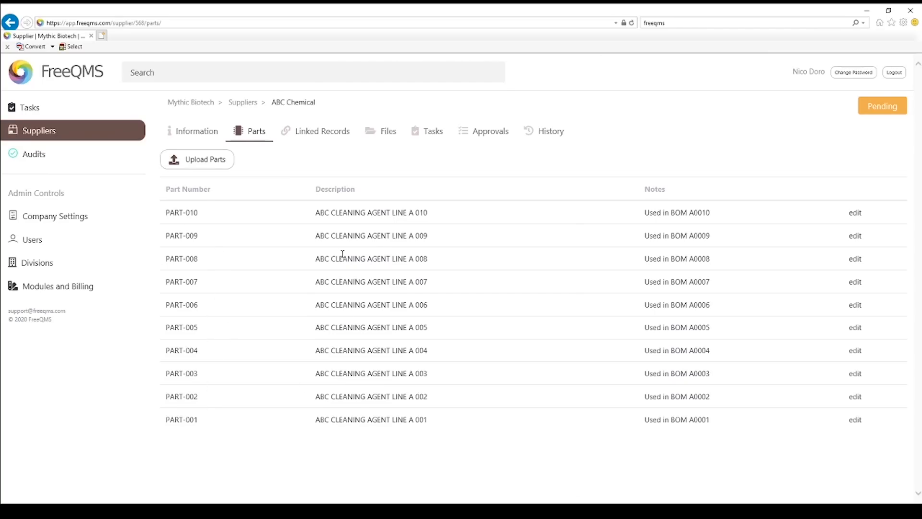
left_click(322, 130)
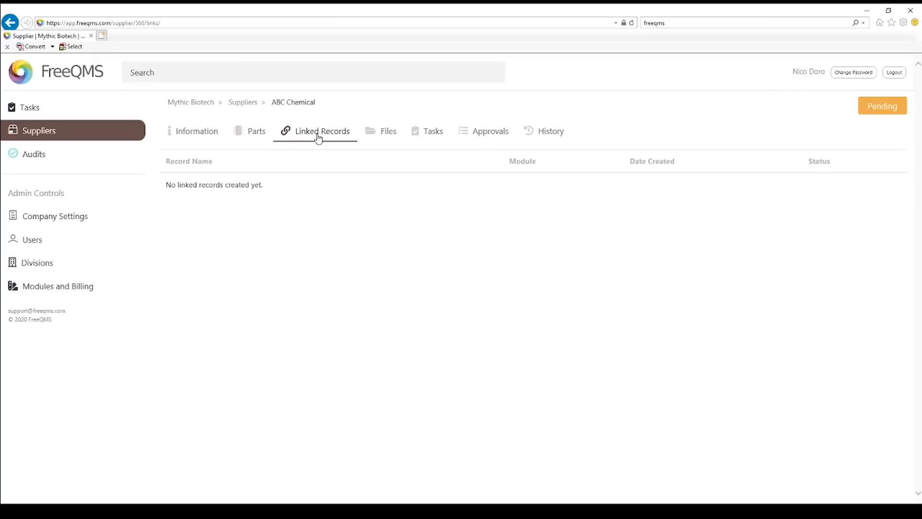
mouse_move(306, 152)
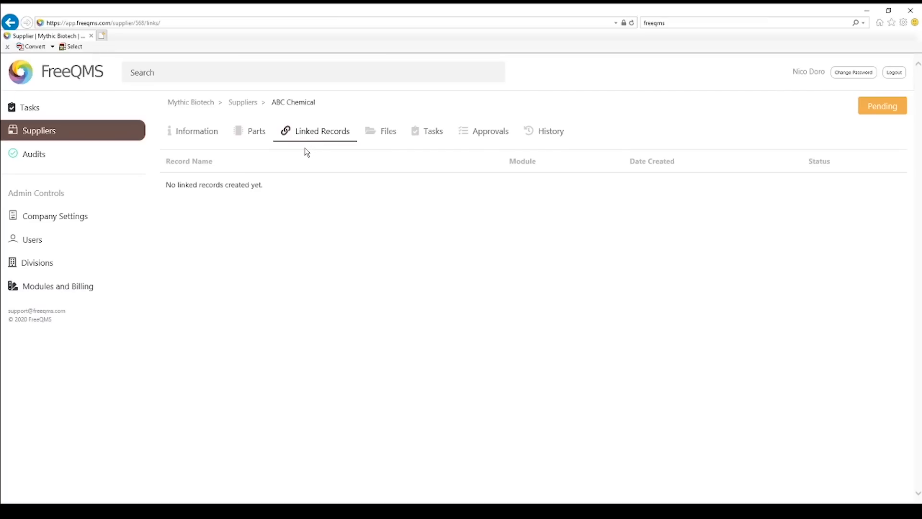